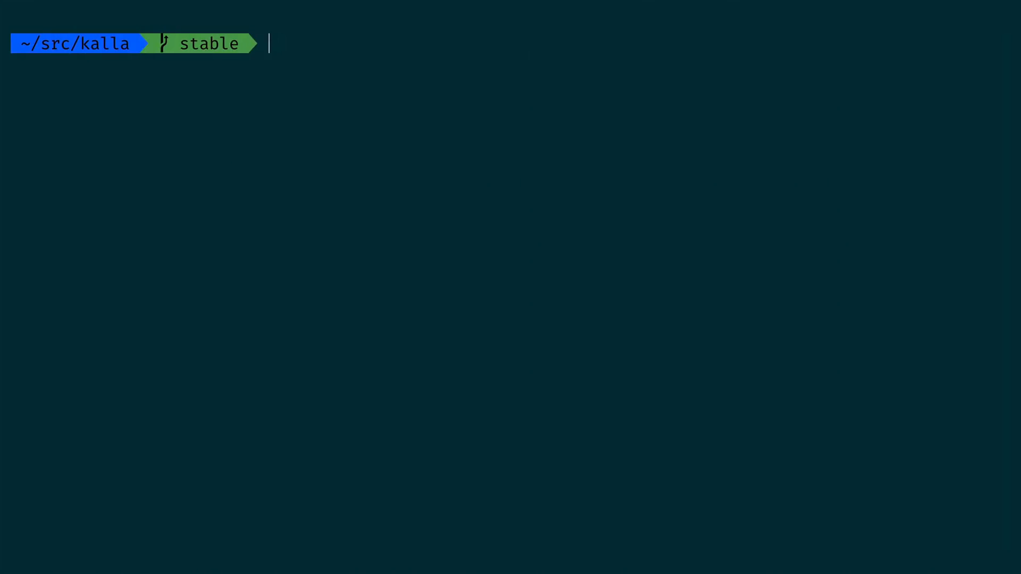
# Step: Open .mvn/extensions.xml in vim from the ~/src/kalla terminal
pyautogui.write('vim .mvn/extensions.xml')
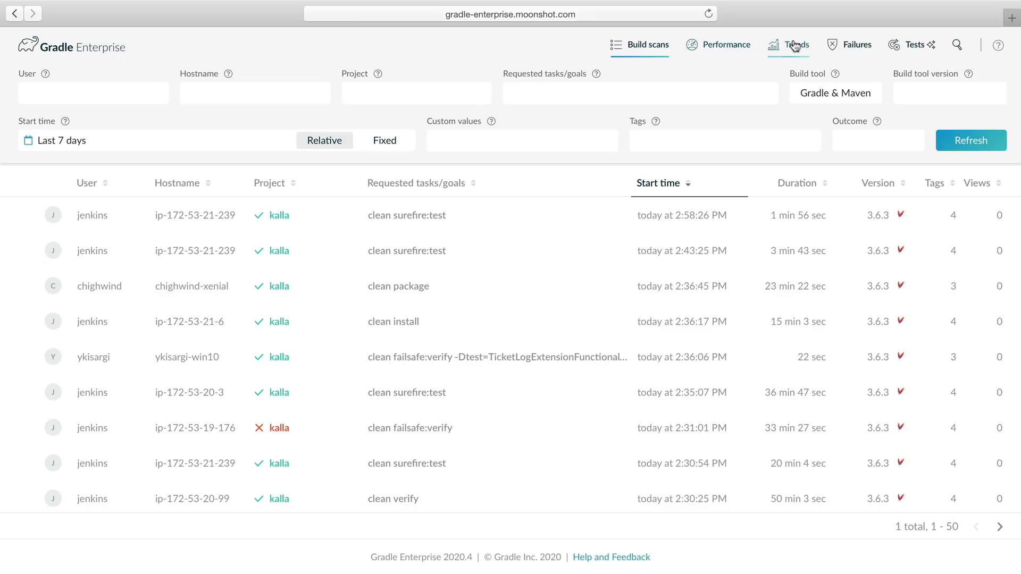
# Step: Show the Failures dashboard, compare verification and non-verification failures, ending on non-verification
pyautogui.click(857, 44)
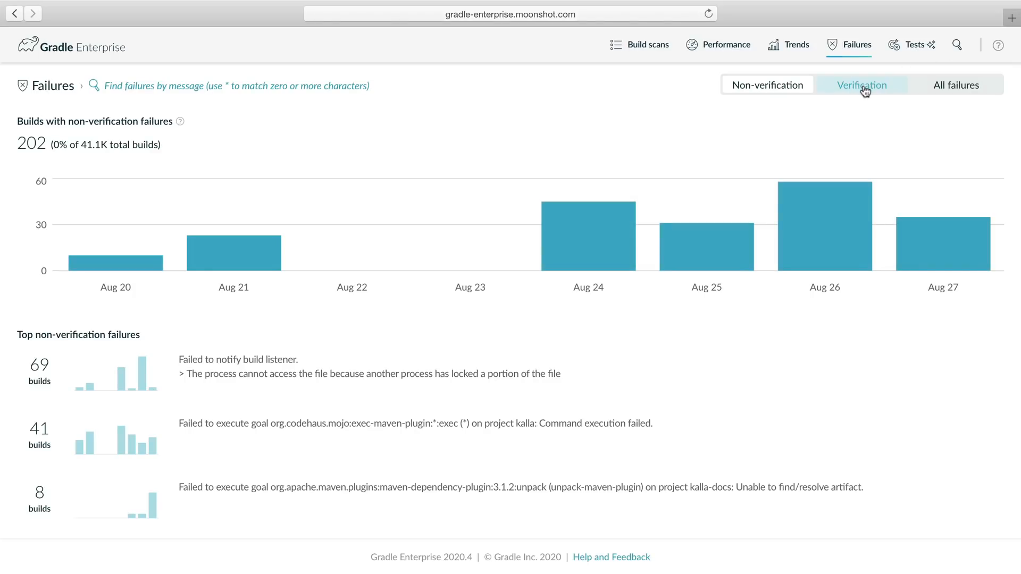
pyautogui.click(862, 85)
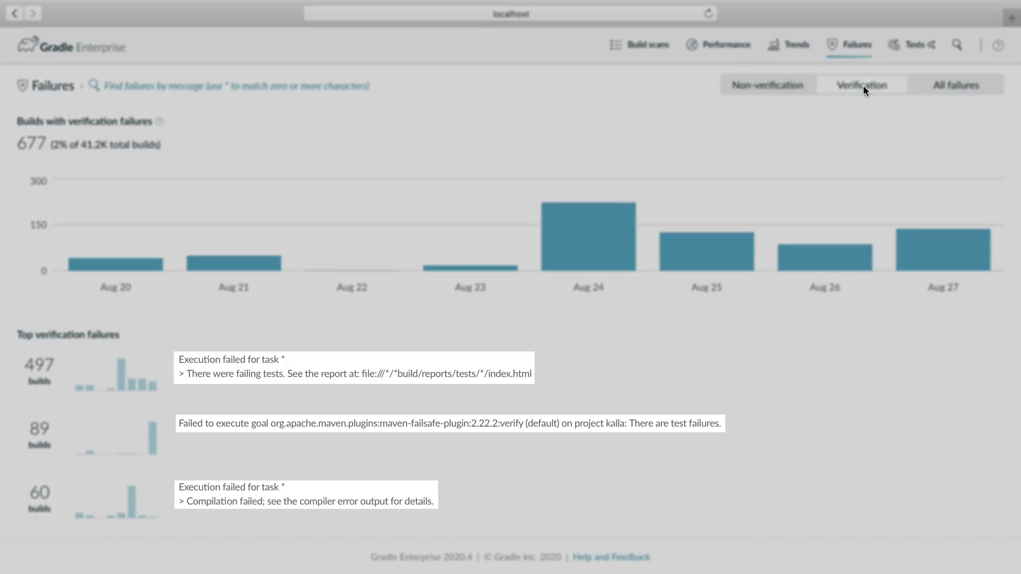
pyautogui.click(767, 85)
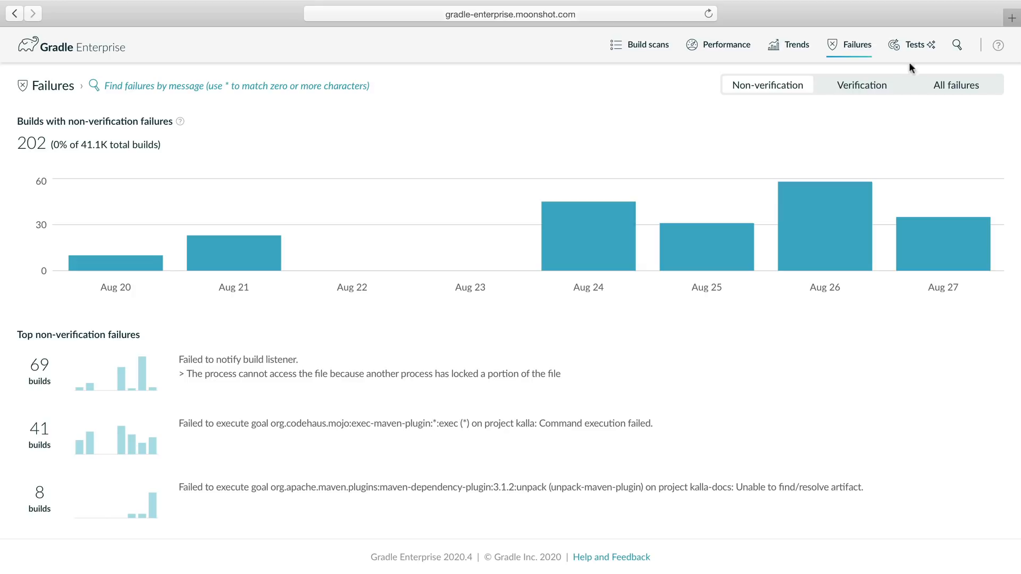
pyautogui.click(861, 85)
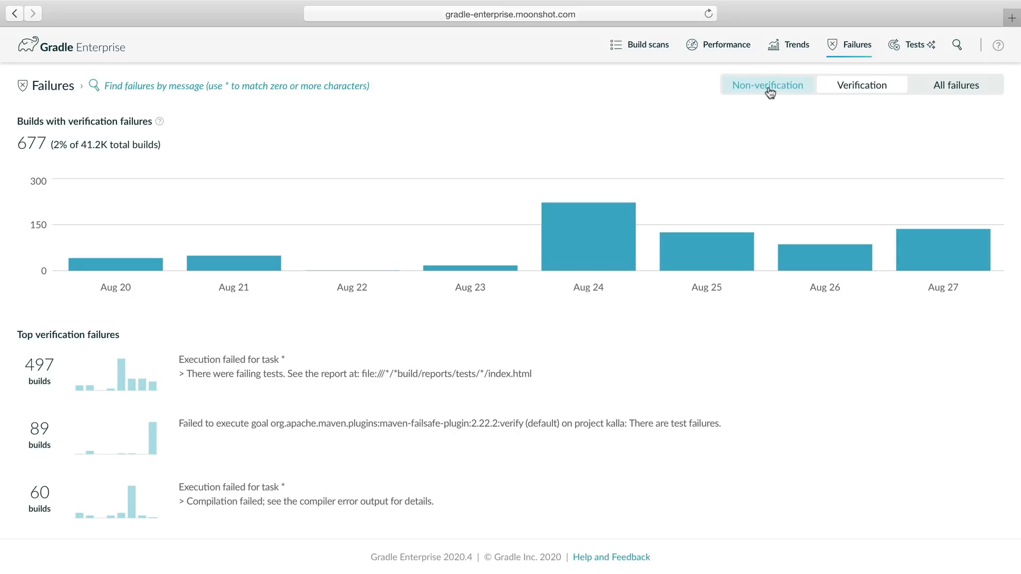
pyautogui.click(767, 85)
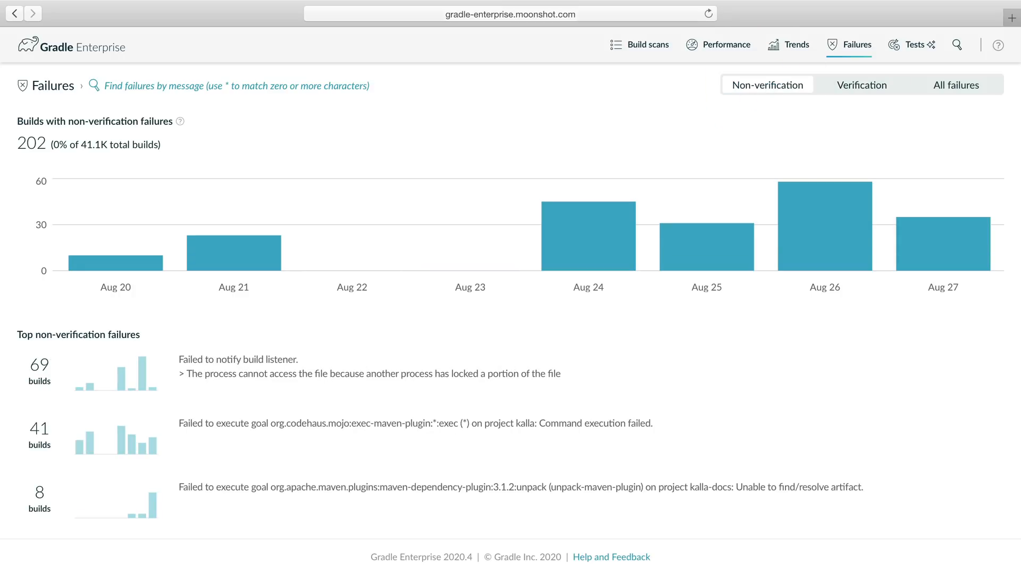
pyautogui.moveTo(770, 95)
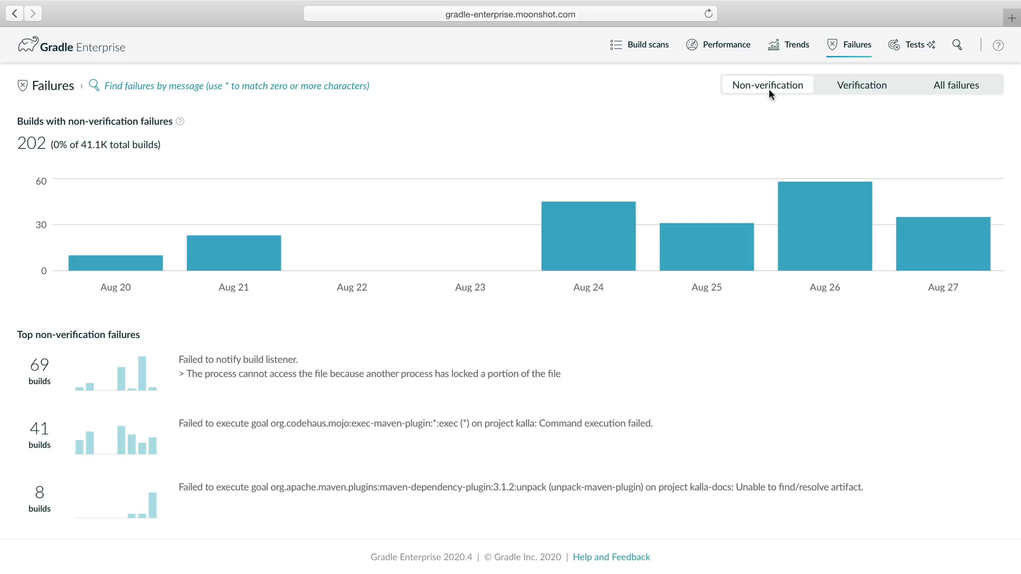
# Step: Filter failures to project kalla, custom value branch=stable and tag CI, then refresh
pyautogui.click(956, 45)
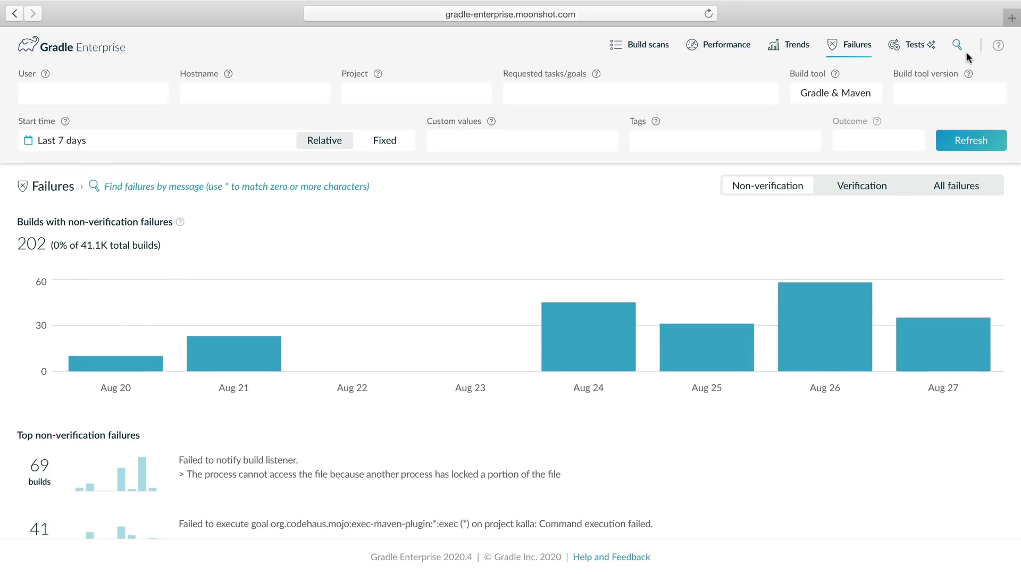
pyautogui.write('k')
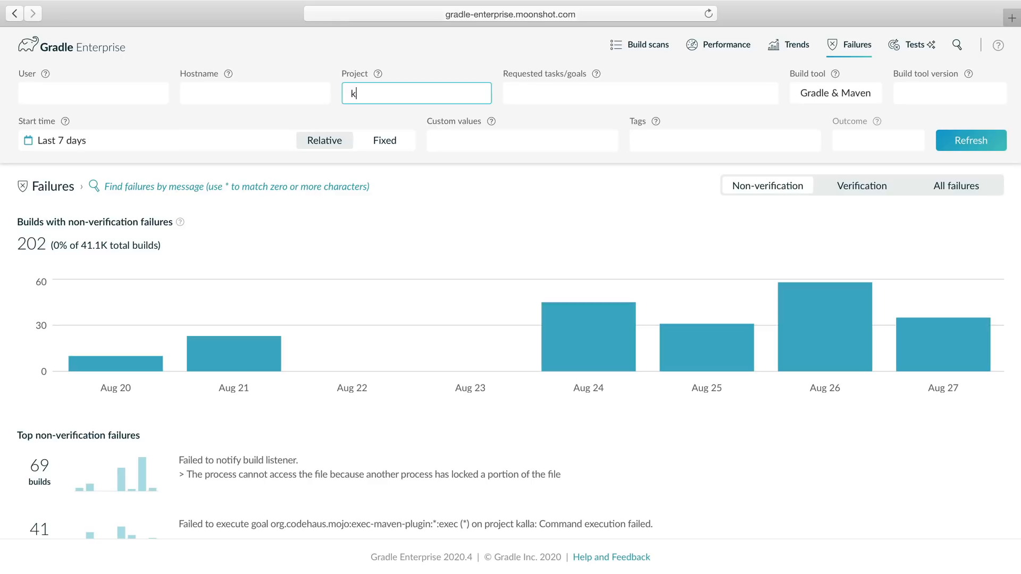
pyautogui.write('branch=stable')
pyautogui.click(726, 141)
pyautogui.write('CI')
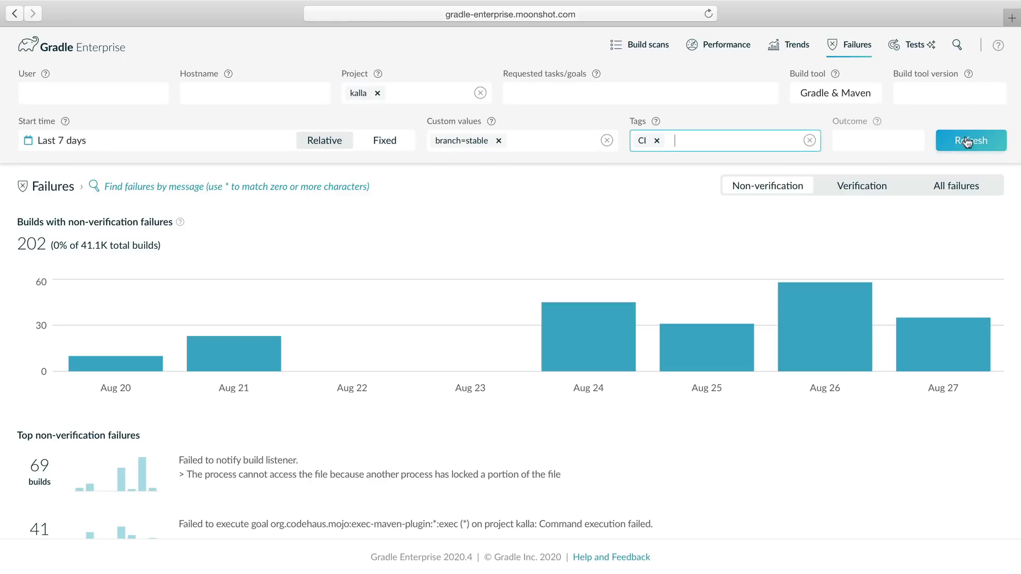
pyautogui.click(970, 140)
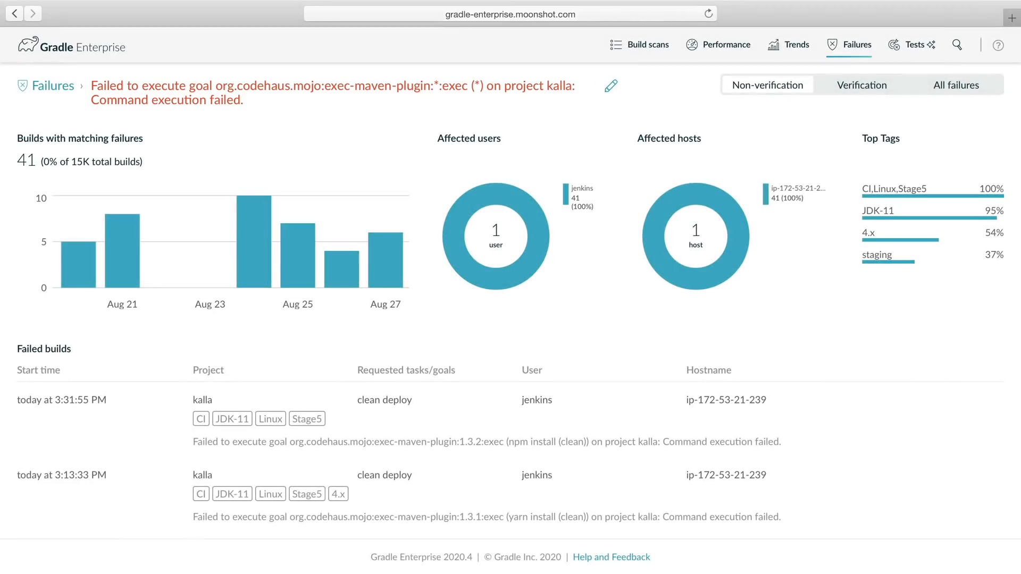
# Step: Refine the failure message to exec-maven-plugin version 1.3.2, leaving 35 builds
pyautogui.click(609, 86)
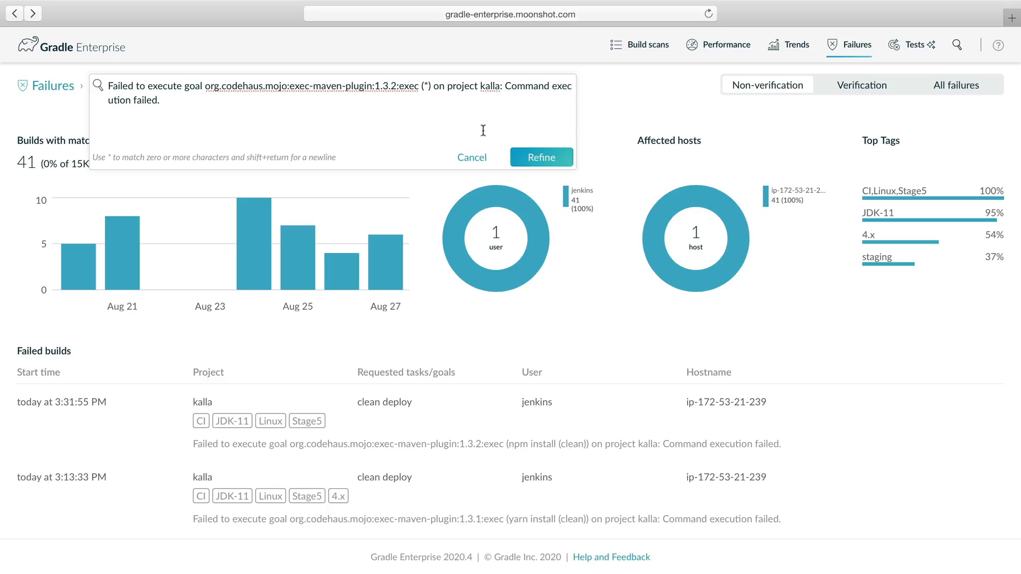
pyautogui.click(541, 158)
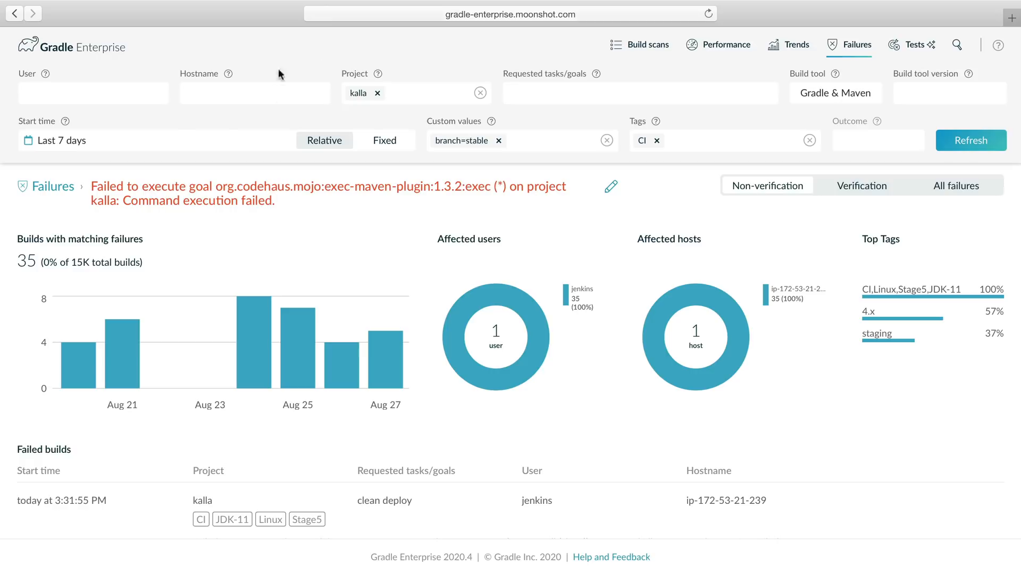
# Step: Widen Start time to Last 28 days and view the most recent failed kalla clean deploy scan
pyautogui.click(157, 141)
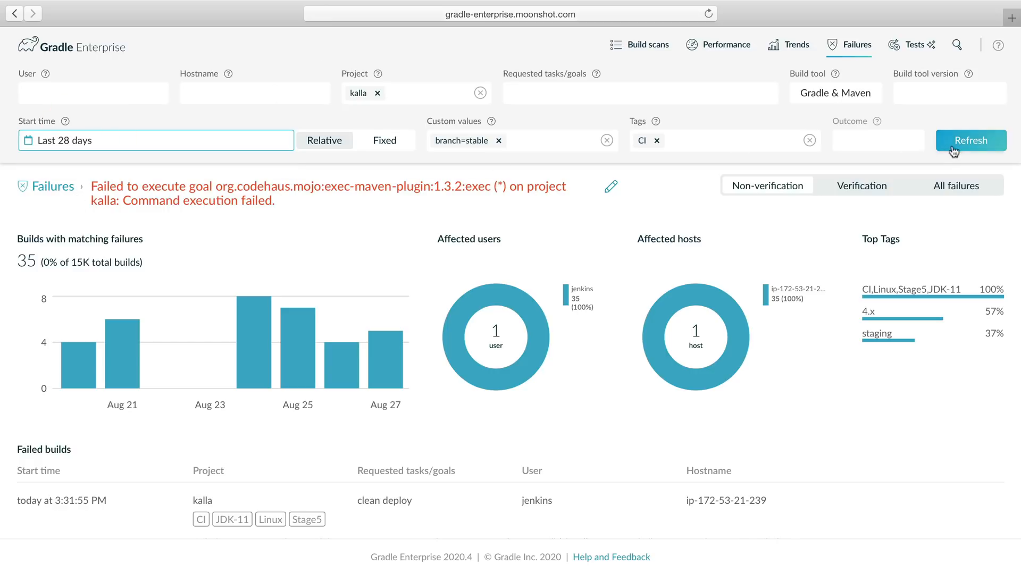
pyautogui.click(970, 141)
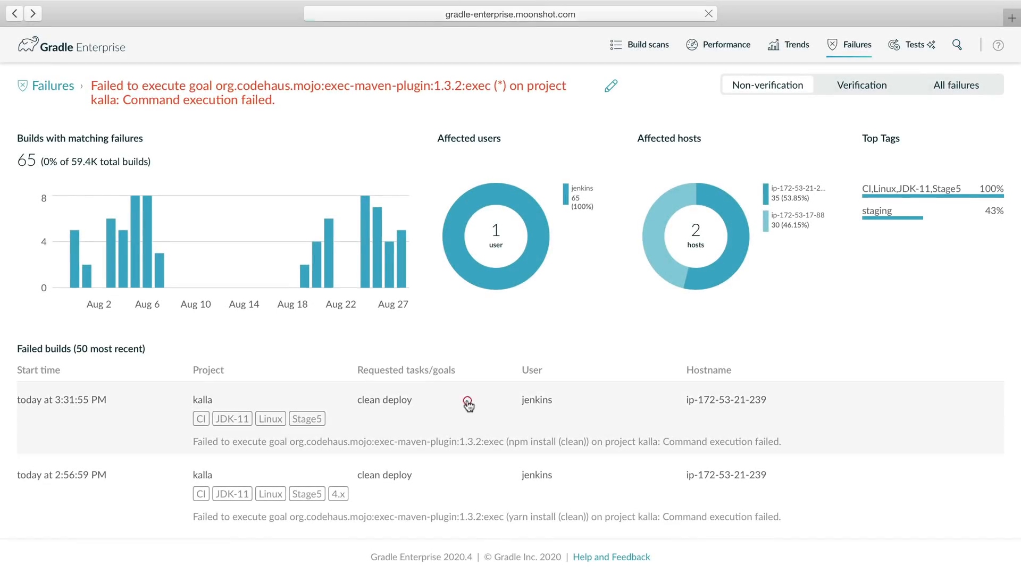
pyautogui.click(468, 404)
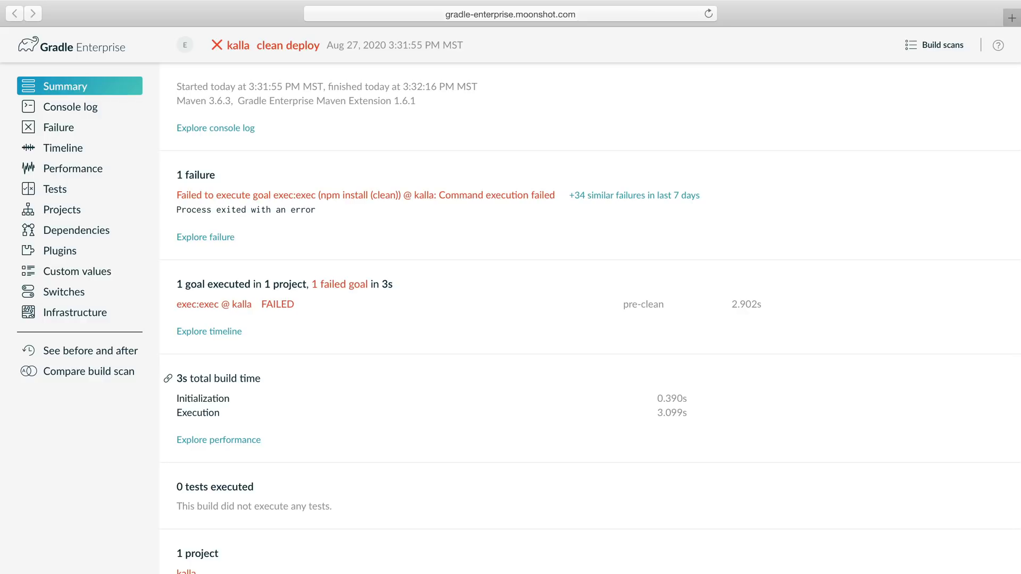
# Step: Filter the console log to 'exec:exec (npm install (clean)) @ kalla' showing the npm errors
pyautogui.click(58, 127)
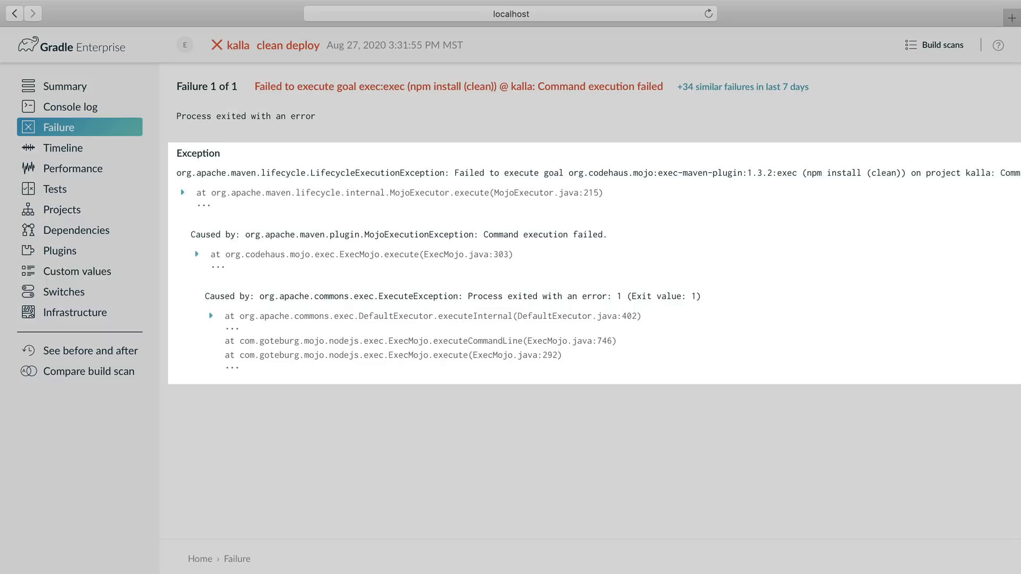
pyautogui.moveTo(225, 341); pyautogui.dragTo(616, 356)
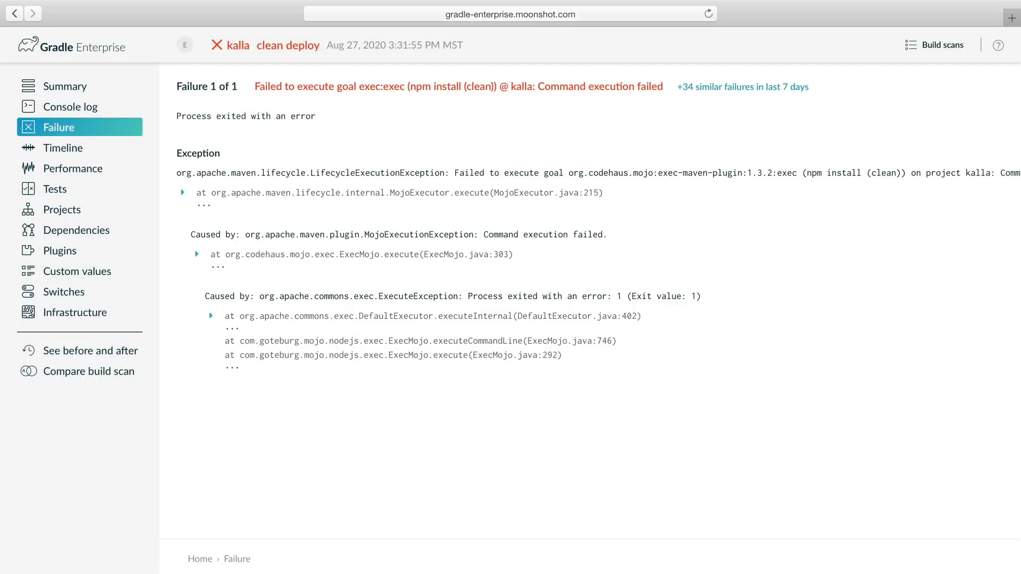
pyautogui.click(71, 106)
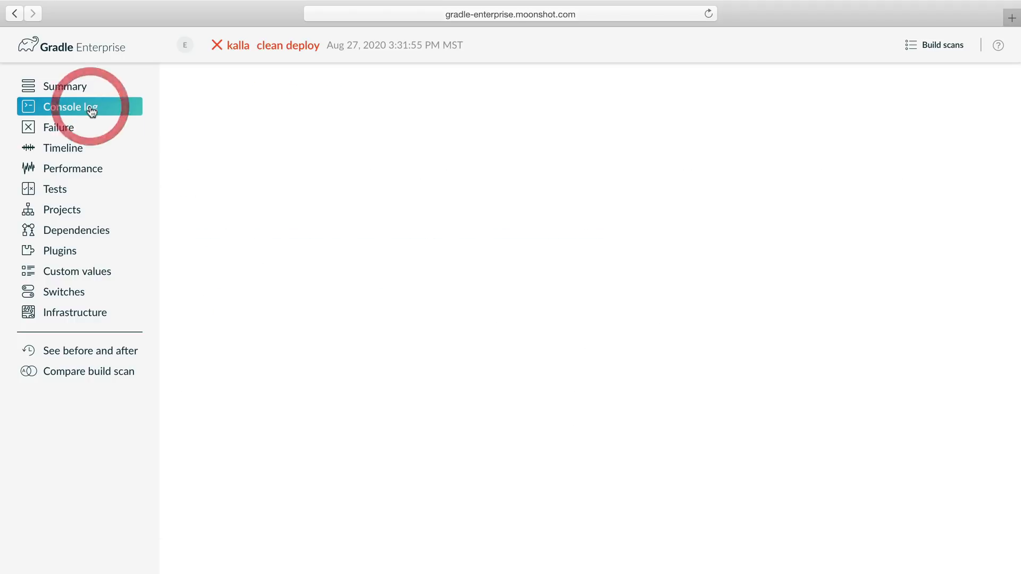
pyautogui.click(70, 106)
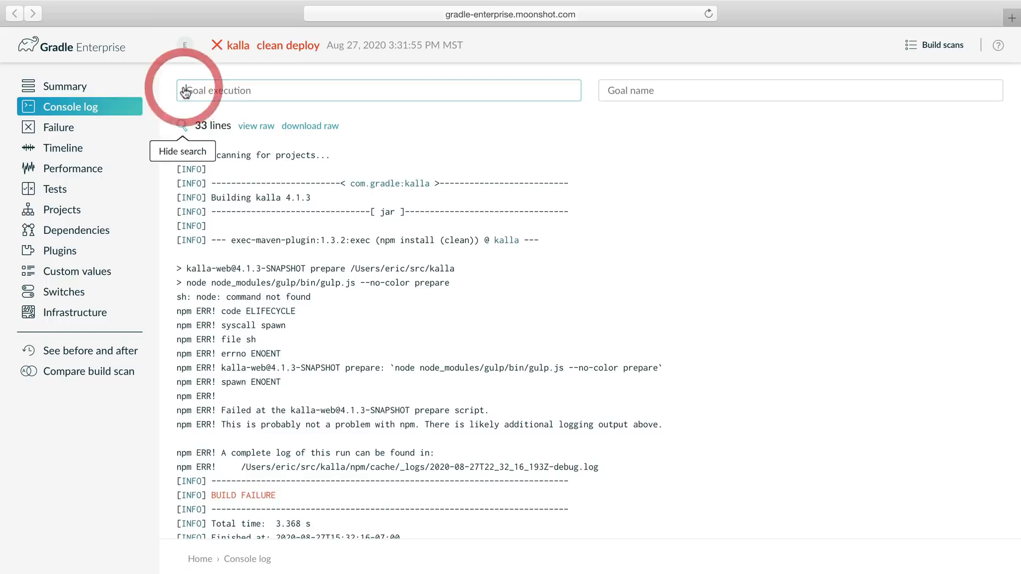
pyautogui.write('exec:exec (npm install (clean)) @ kalla')
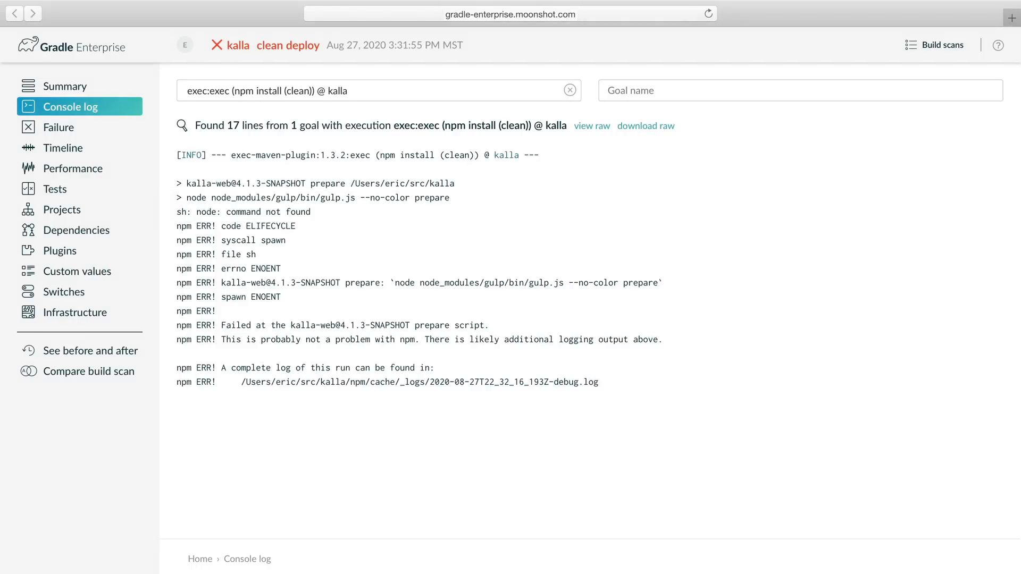
pyautogui.moveTo(75, 313)
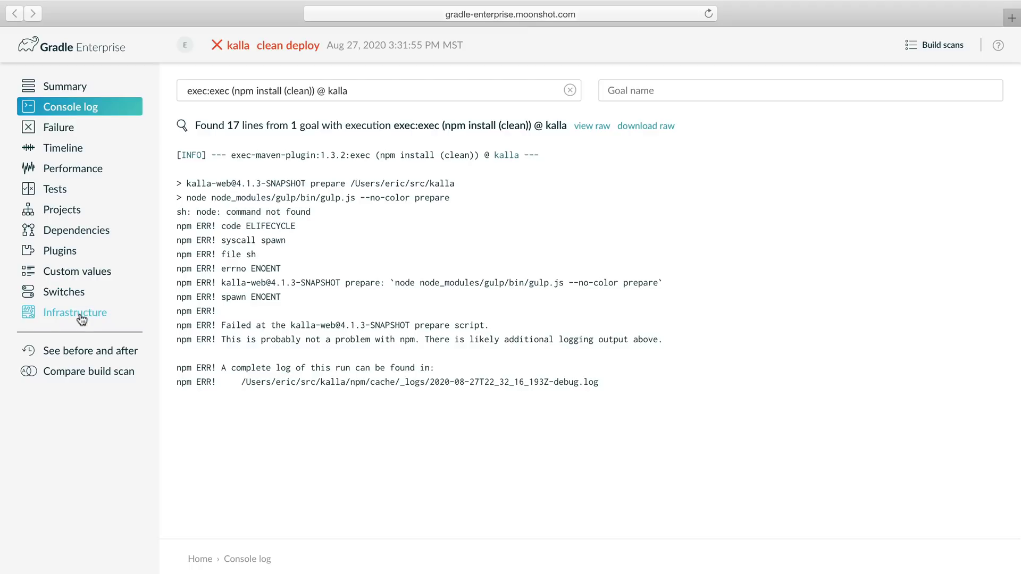
# Step: Post 'Great, thank you 💯' in Slack's #infrastructure channel
pyautogui.click(75, 313)
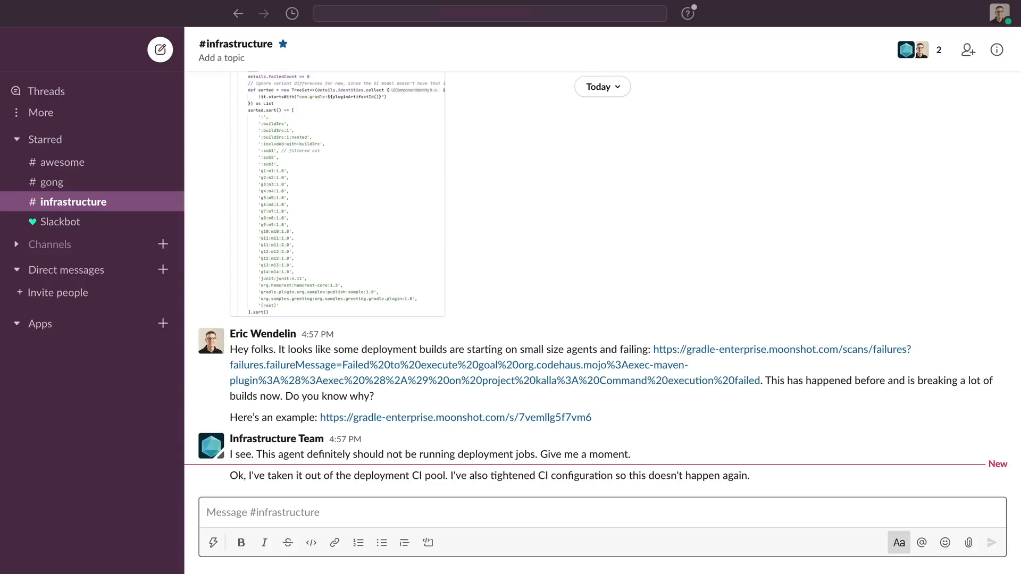
pyautogui.write('Great, thank you 💯')
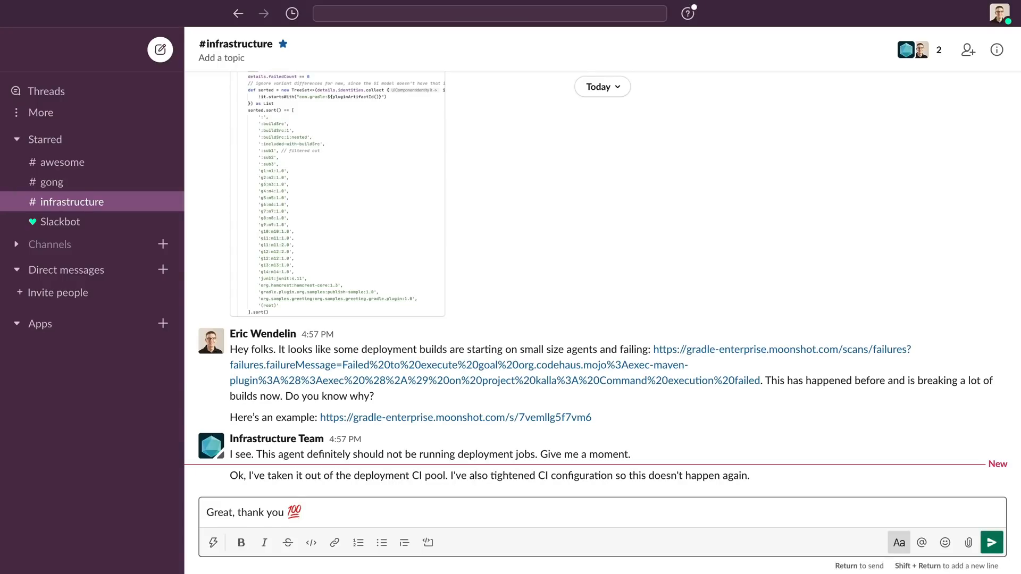
pyautogui.press('Return')
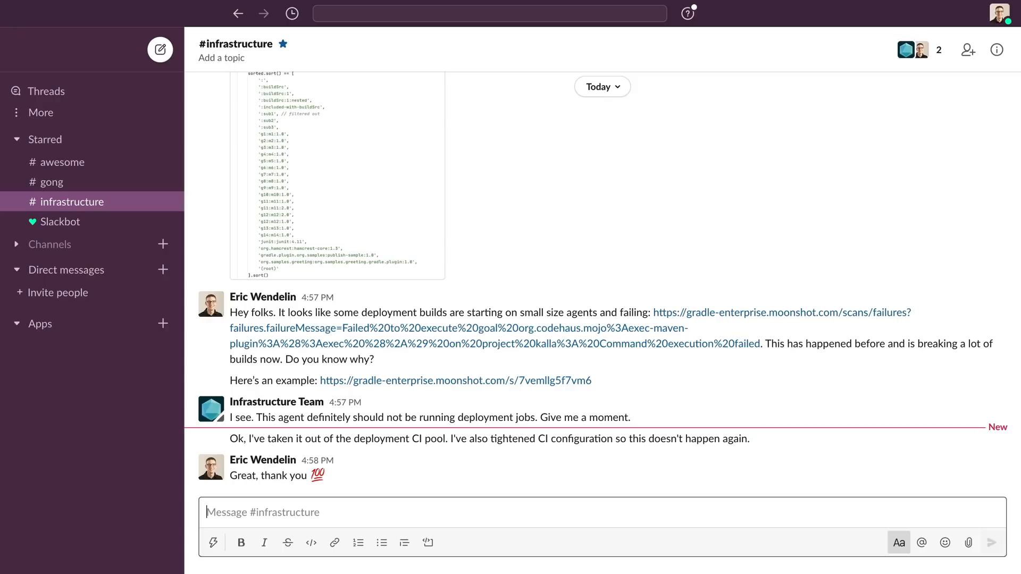
pyautogui.click(782, 312)
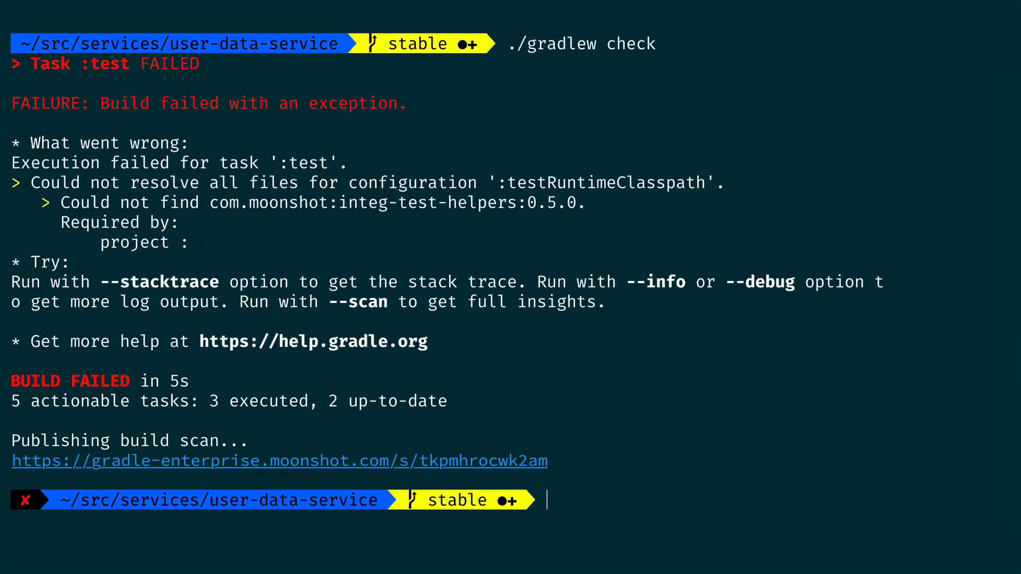
# Step: Follow the build scan URL in the terminal to the user-data-service scan summary
pyautogui.click(279, 460)
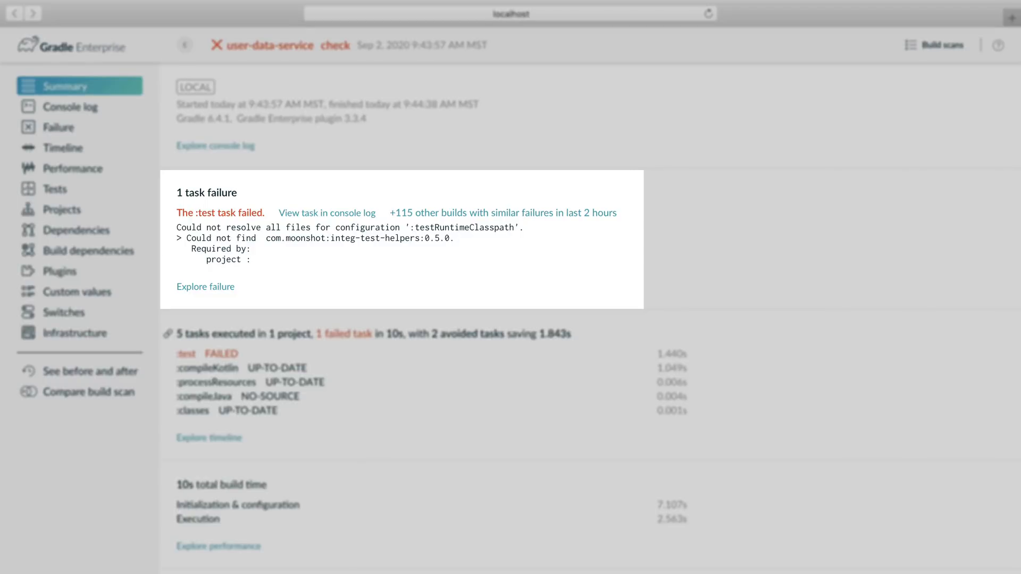
pyautogui.moveTo(504, 212)
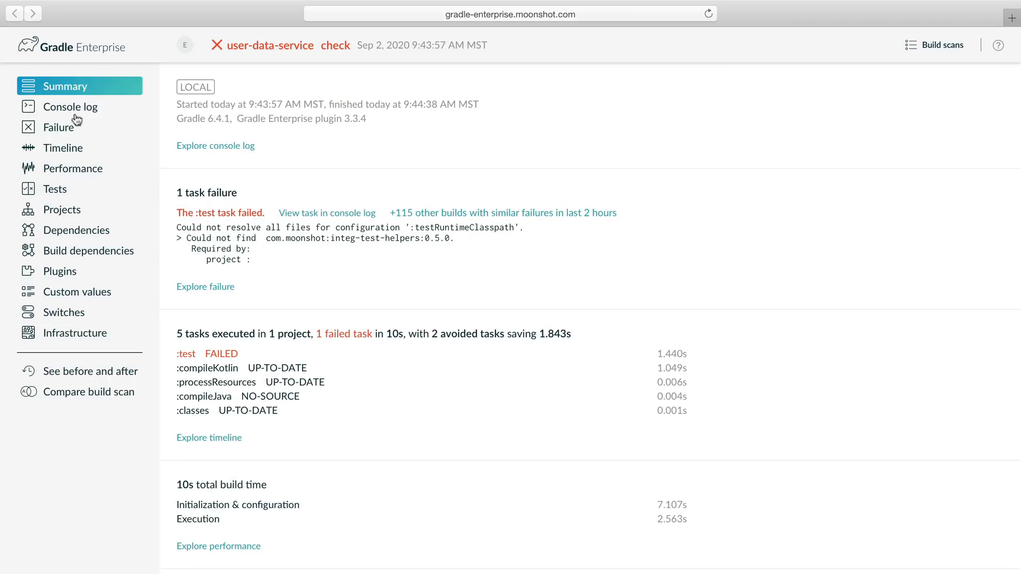
# Step: In Dependencies, inspect the failed integ-test-helpers 0.5.0 and list its two searched repositories
pyautogui.click(75, 230)
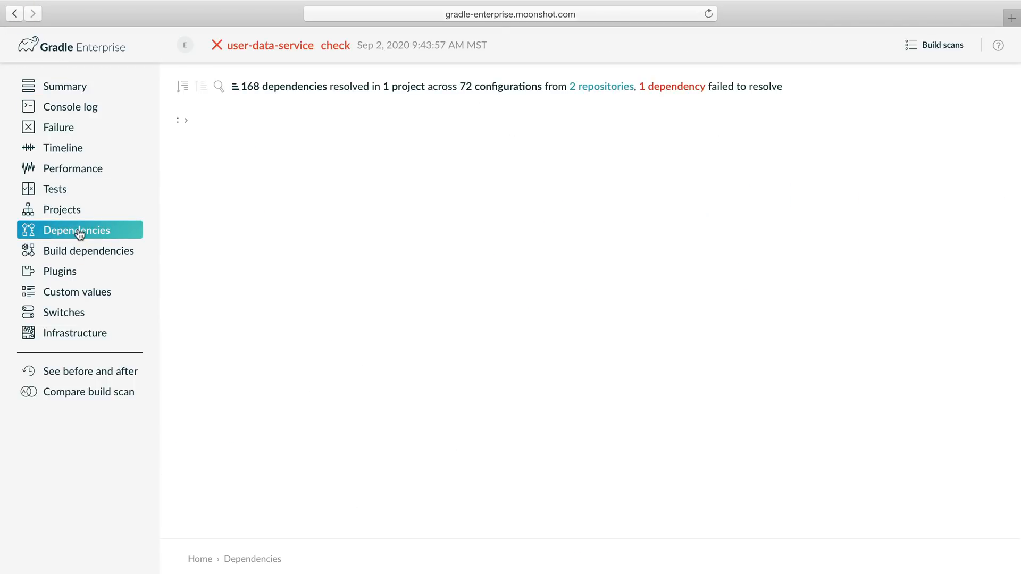
pyautogui.moveTo(575, 145)
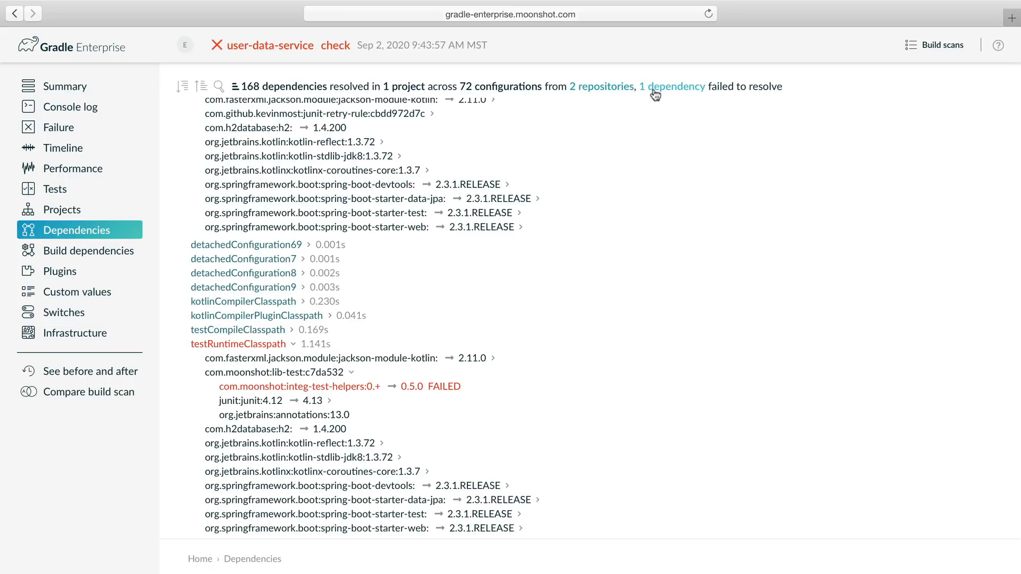
pyautogui.moveTo(460, 391)
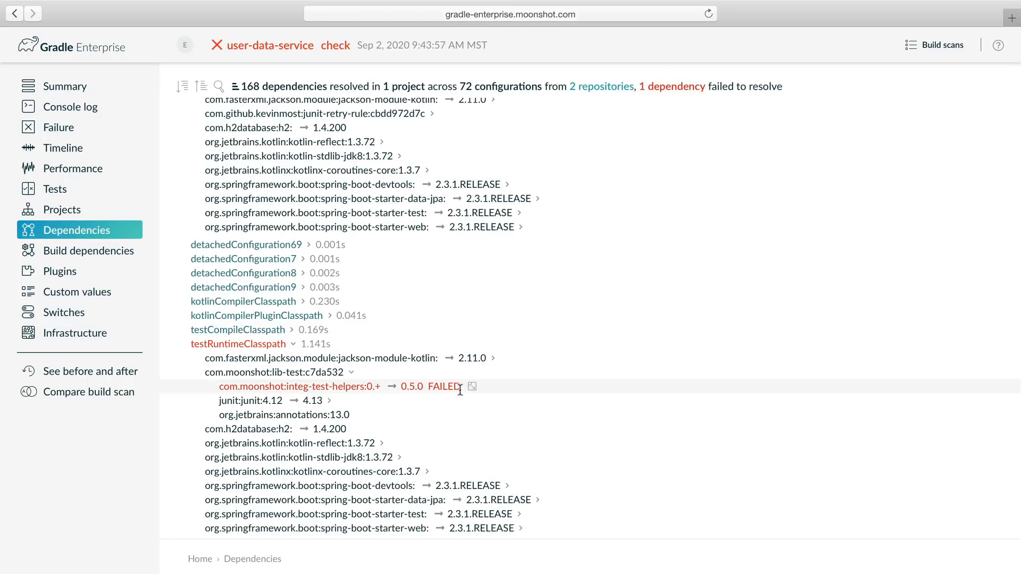
pyautogui.click(445, 386)
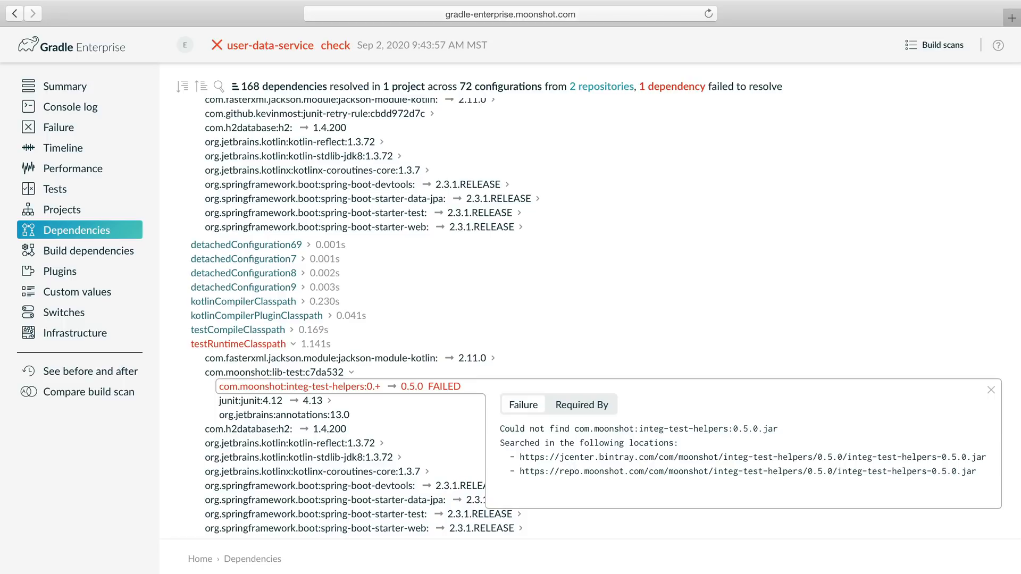
pyautogui.moveTo(610, 96)
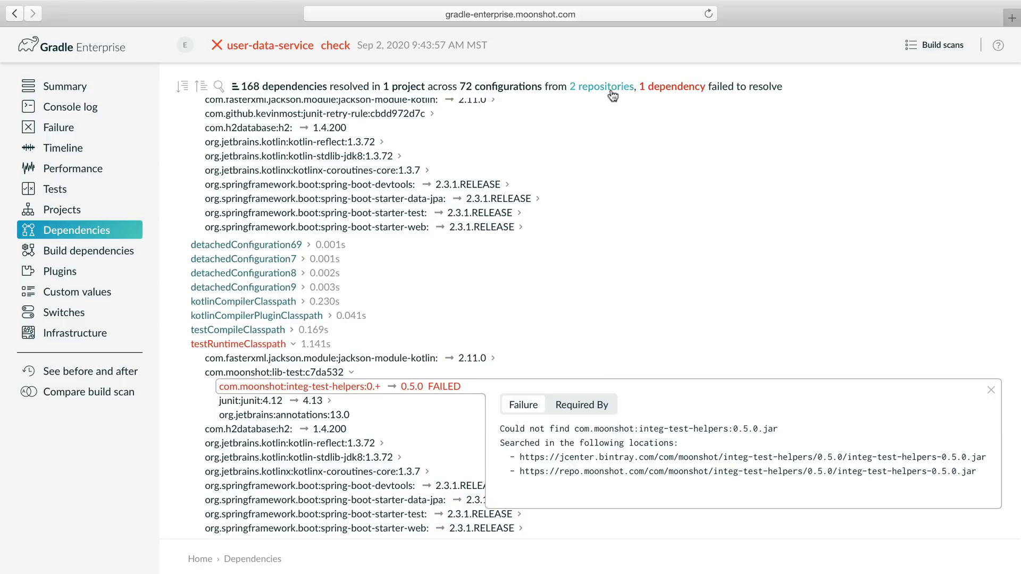
pyautogui.click(600, 86)
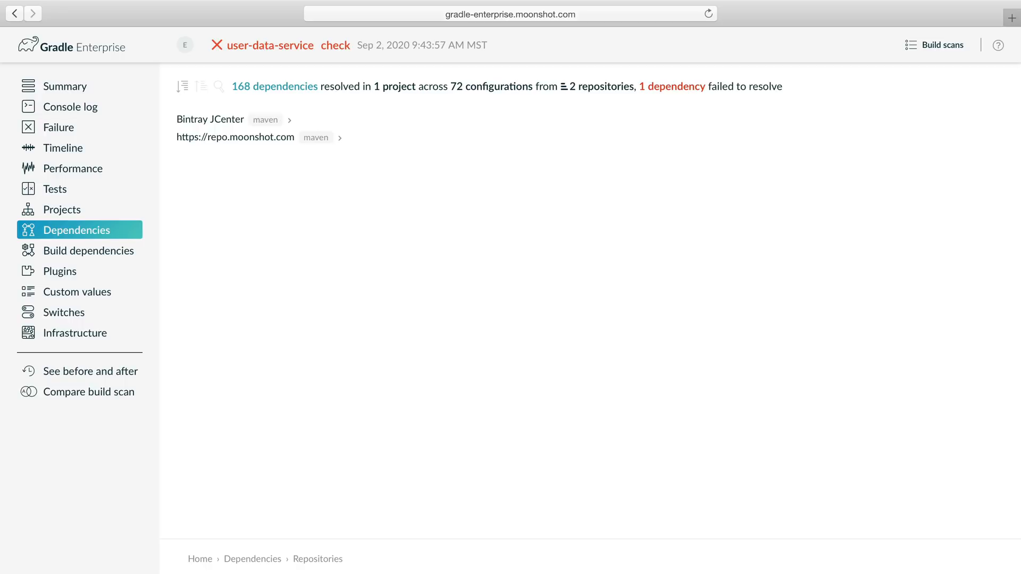
# Step: Review Network activity under Performance, then bring up the Failures dashboard across all builds
pyautogui.click(72, 168)
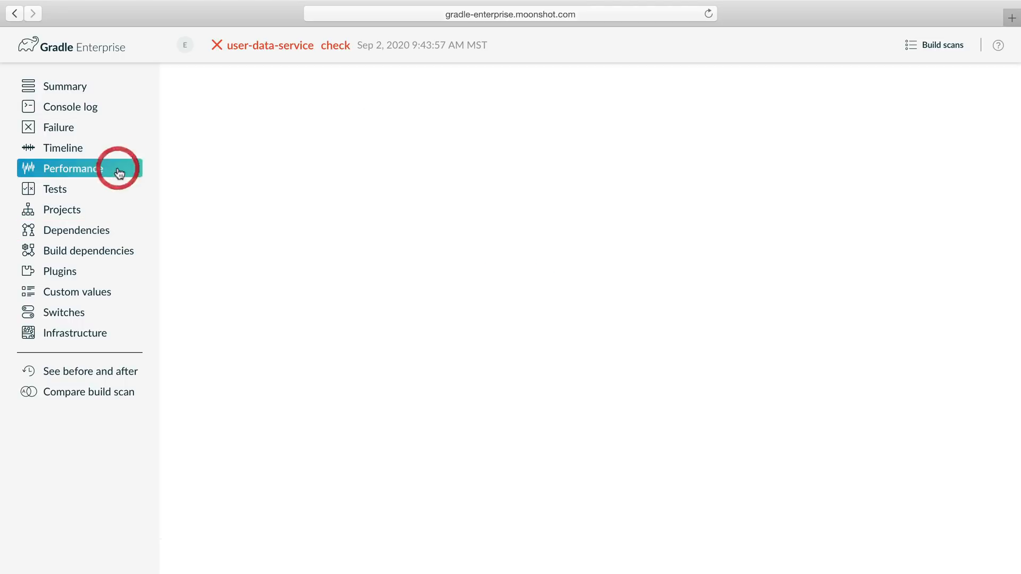
pyautogui.click(74, 168)
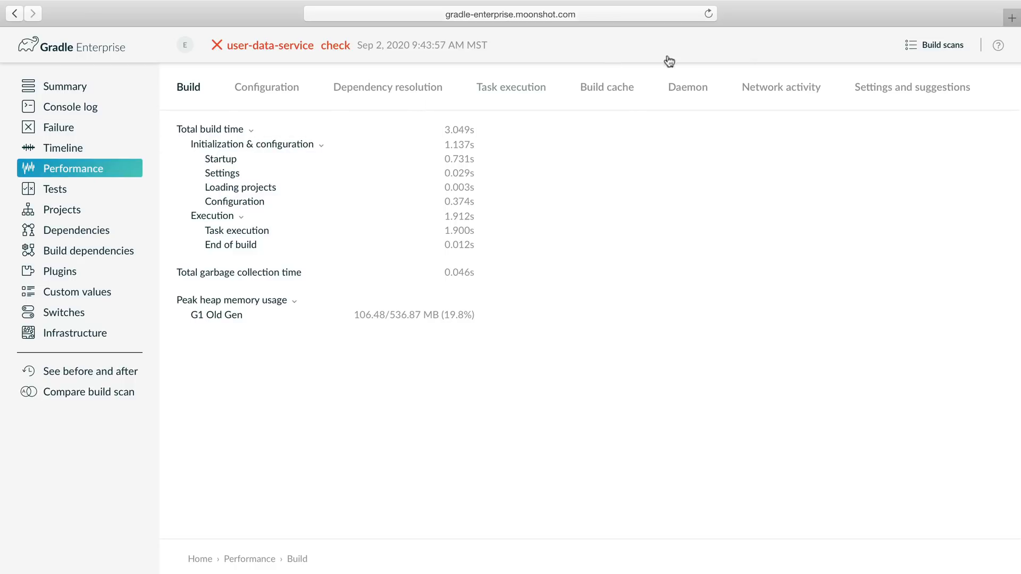
pyautogui.click(780, 86)
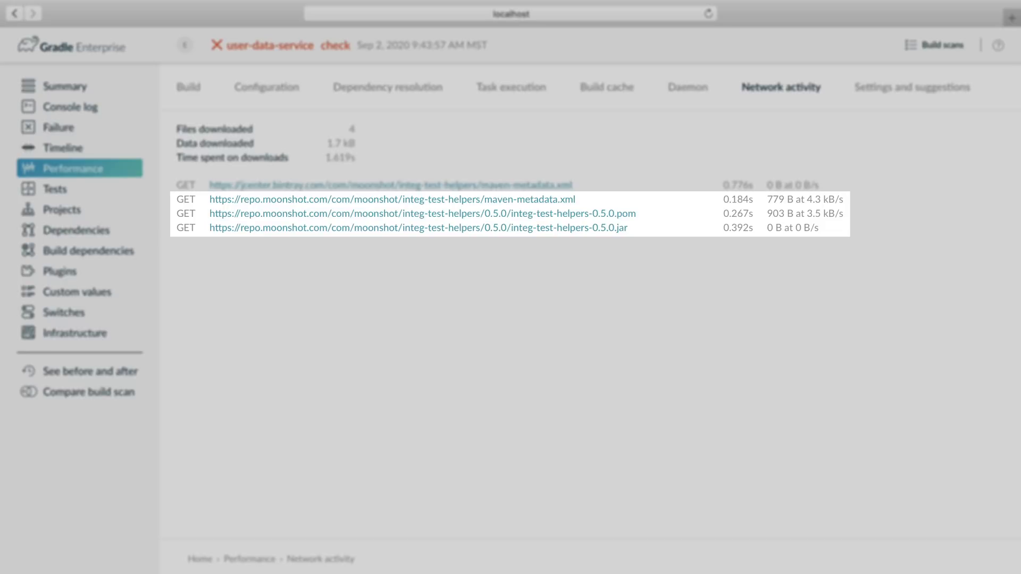
pyautogui.click(849, 44)
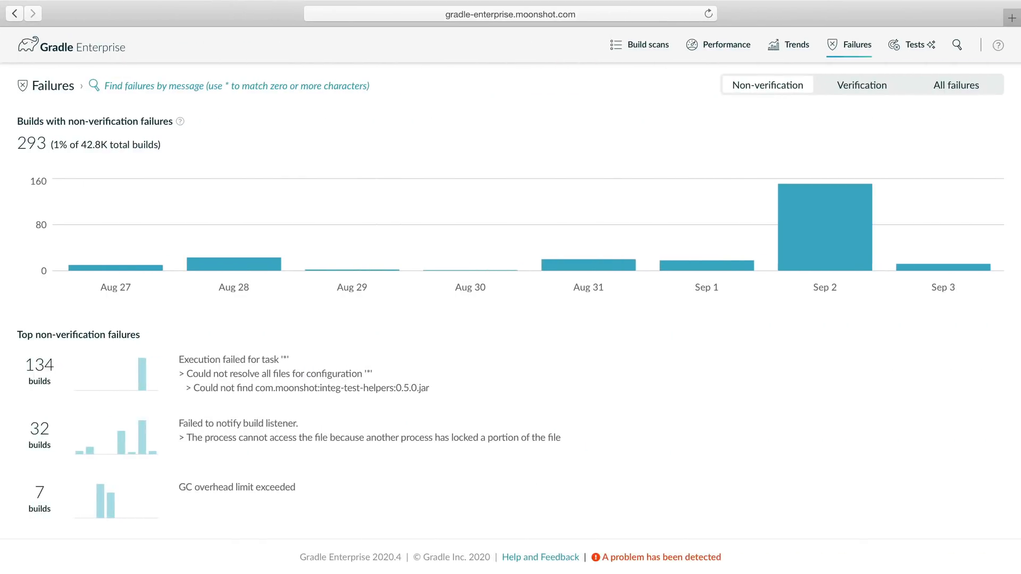
# Step: Filter failures by message '*Could not find com.moonshot:integ-test-helpers:*', yielding 134 builds all on Sep 2
pyautogui.click(228, 85)
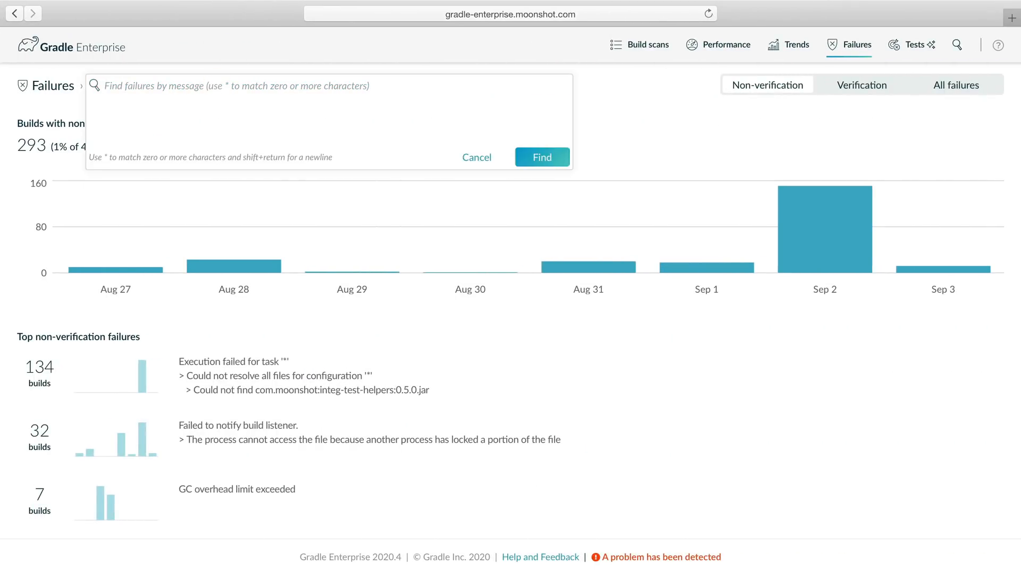
pyautogui.write('*Could not find com.moonshot:integ-test-helpers:*')
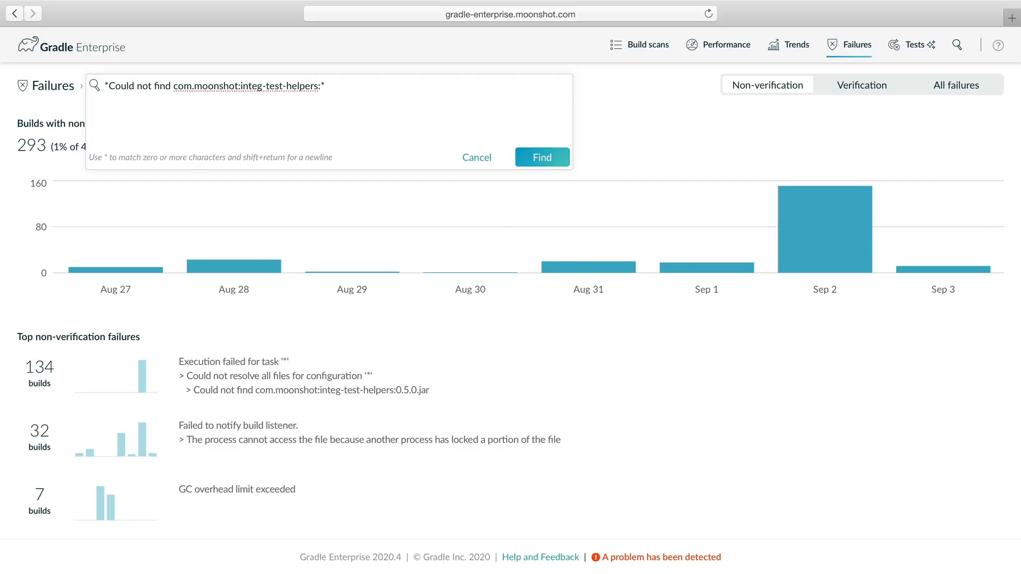
pyautogui.click(542, 158)
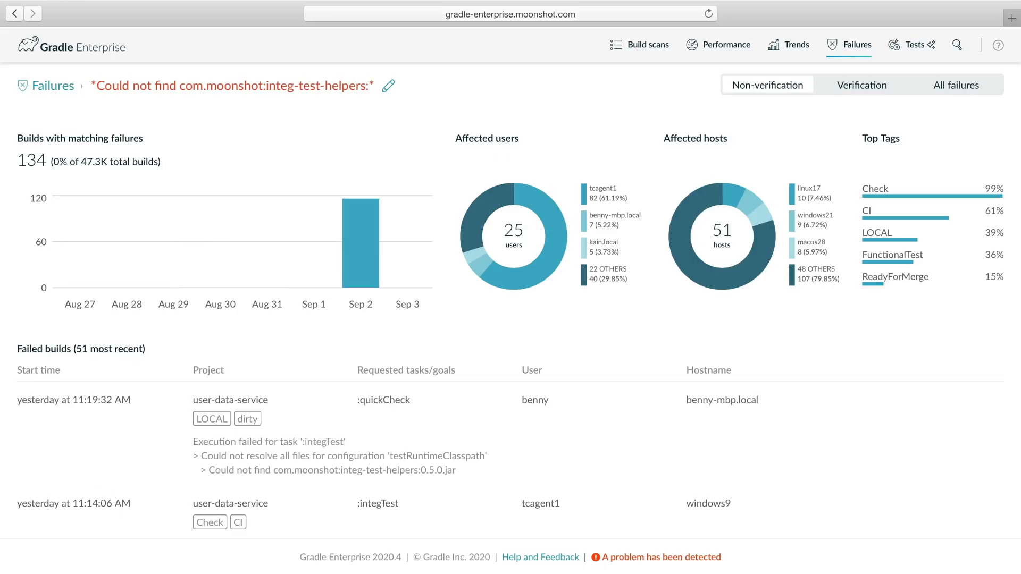